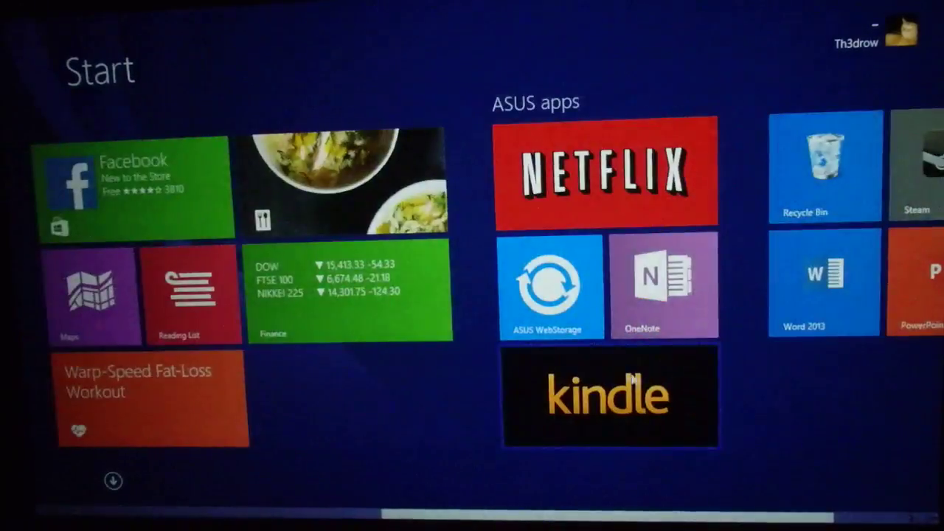
Minimize the This PC window to show the desktop, then right-click the desktop
scroll("left", 3)
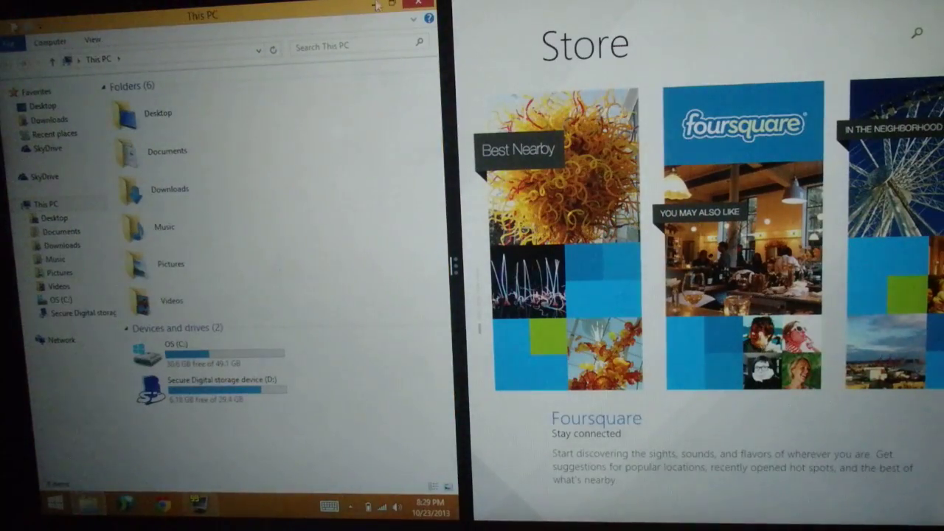
left_click(401, 15)
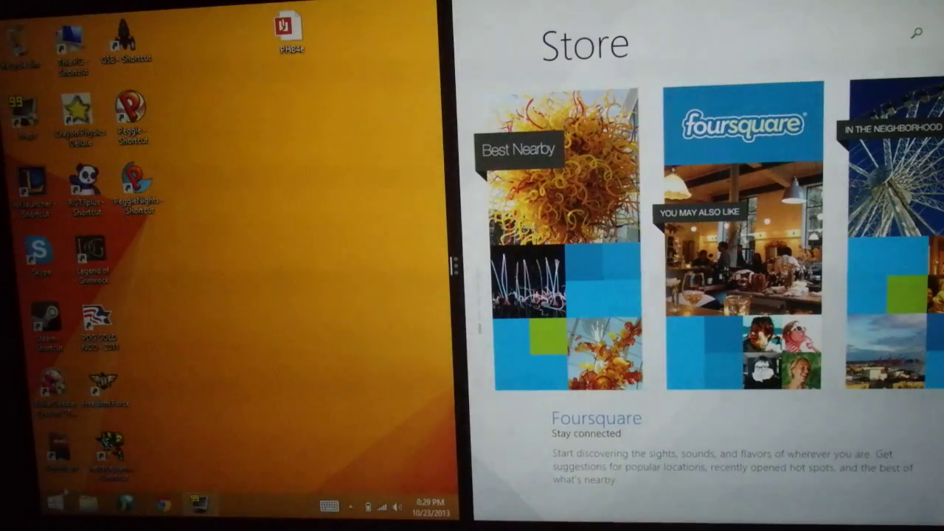
right_click(11, 509)
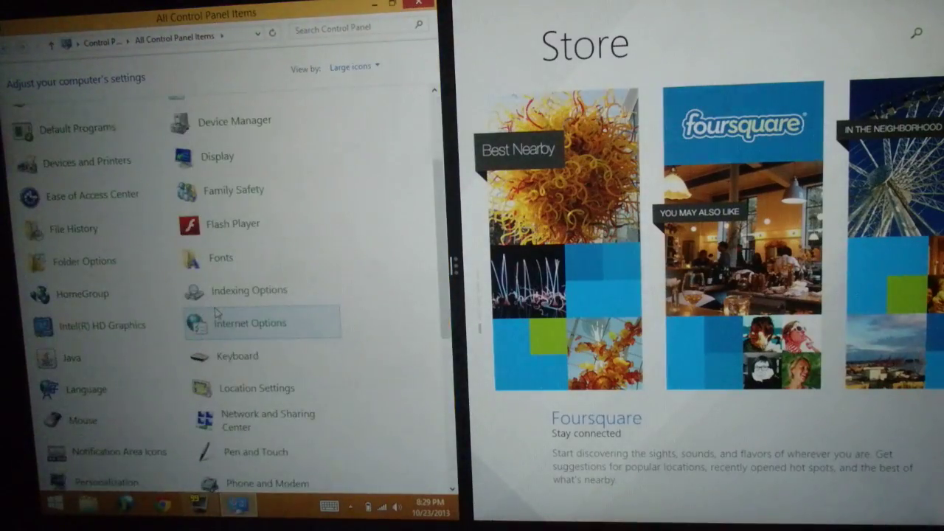
Scroll down and back up through the All Control Panel Items list
scroll("down", 3)
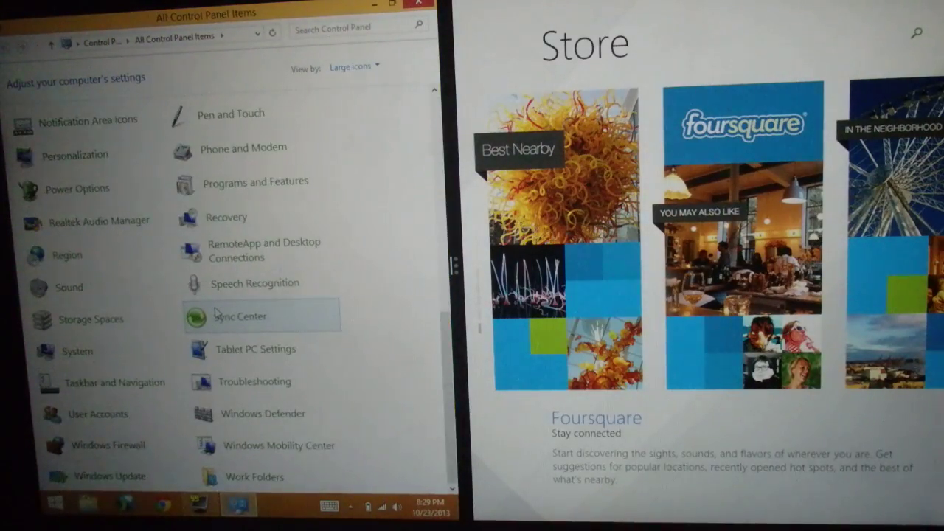
scroll("up", 3)
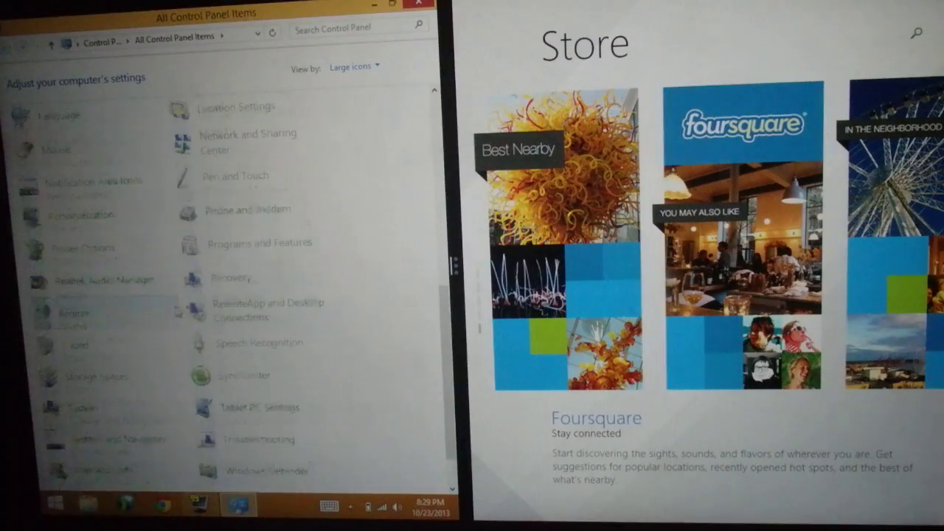
scroll("up", 3)
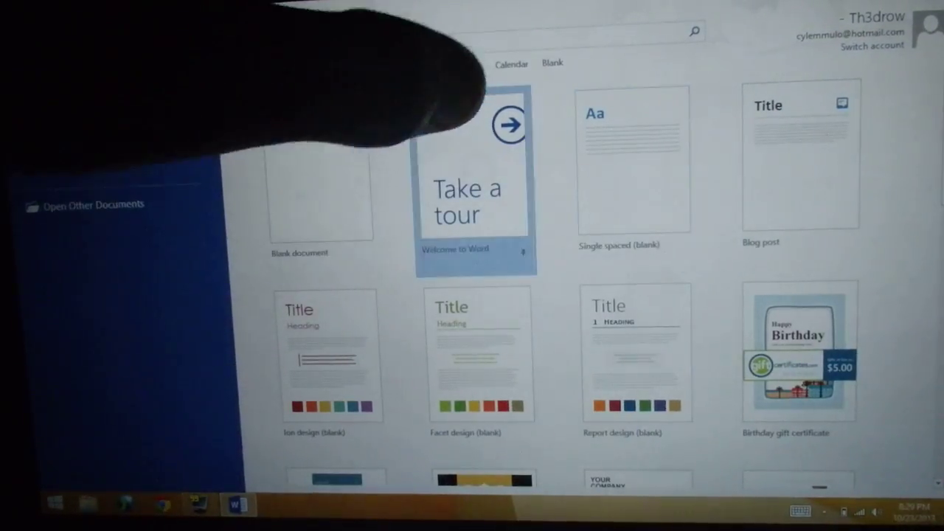
Open the Welcome to Word tour and scroll to the Collaborate and Online Pictures tips
left_click(476, 177)
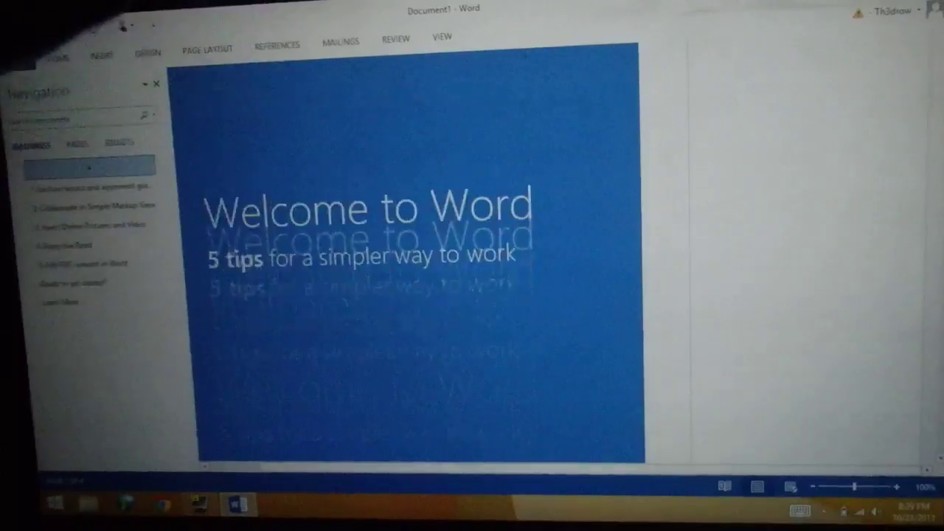
scroll("down", 3)
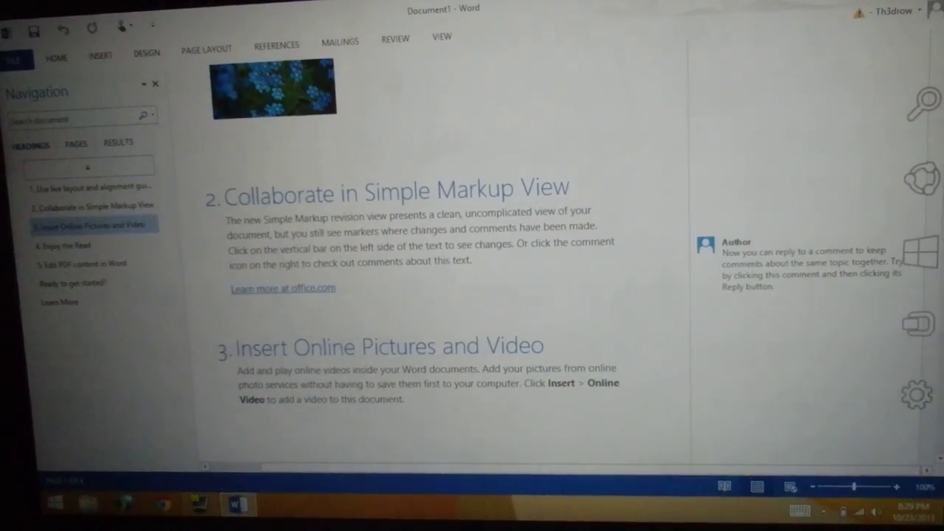